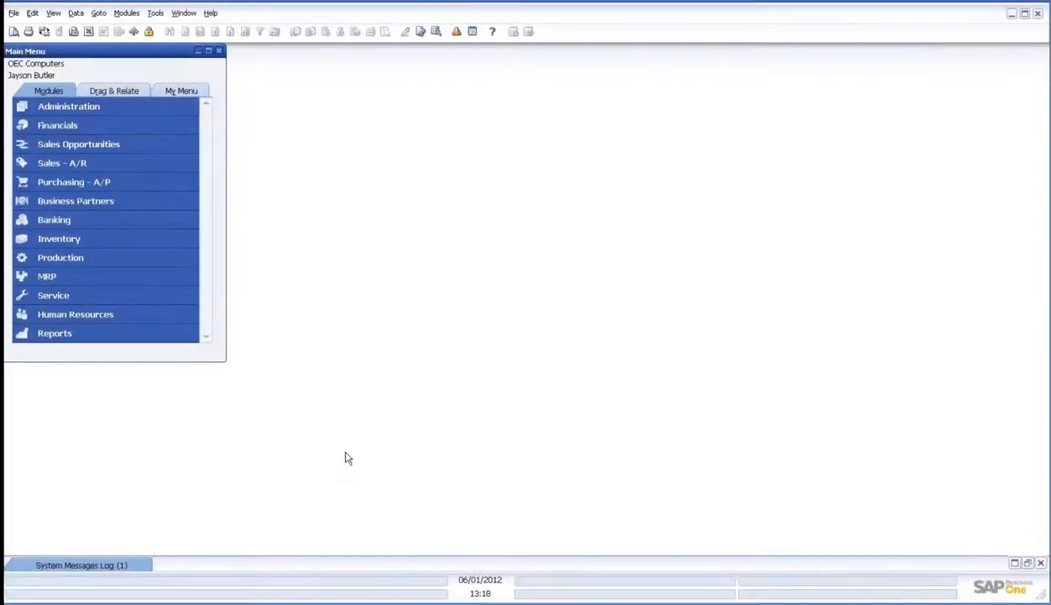
{"action": "mouse_move", "coordinate": [460, 437]}
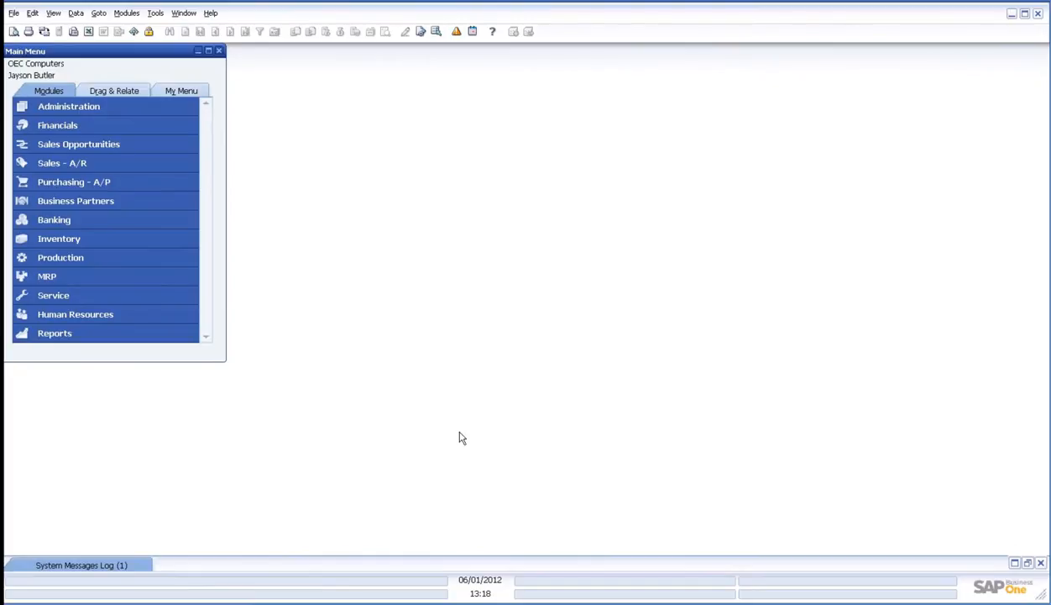
{"action": "mouse_move", "coordinate": [381, 349]}
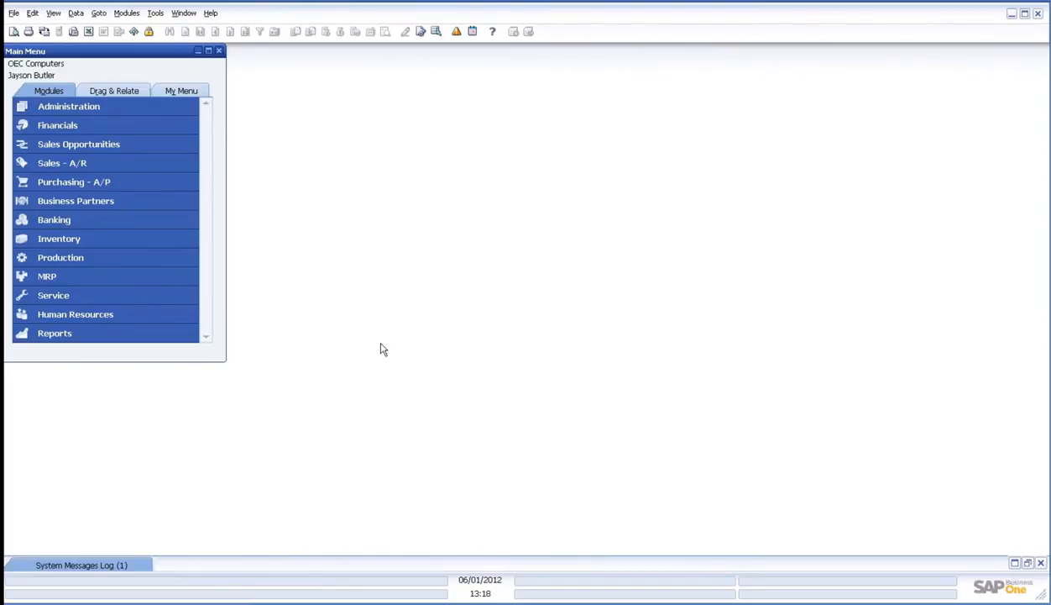
{"action": "mouse_move", "coordinate": [43, 258]}
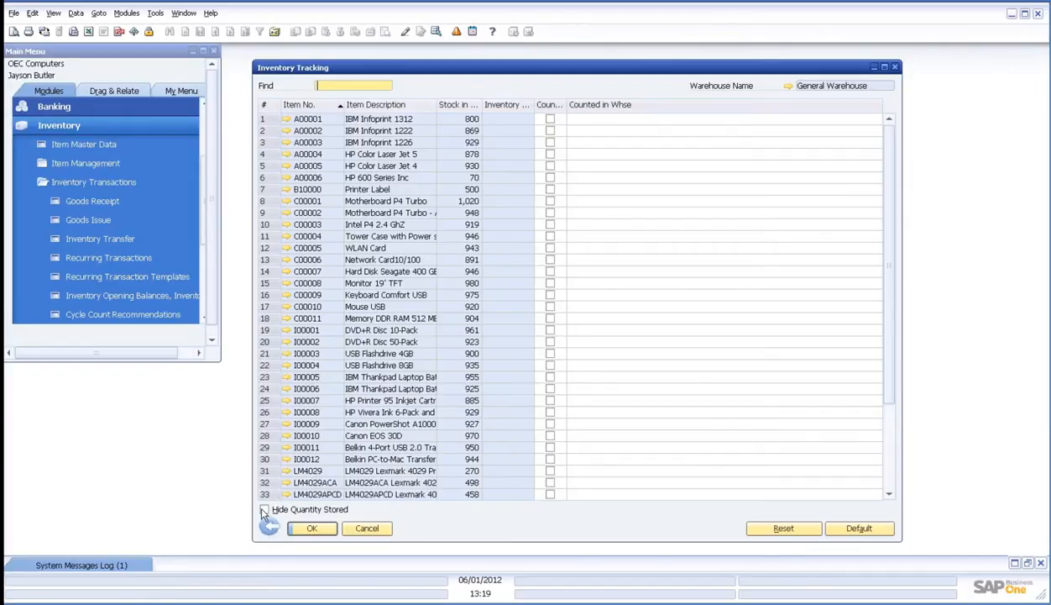
- Toggle the stock quantity display and record counts 799 for IBM Infoprint 1312 and 66 for HP 600 Series Inc
{"action": "left_click", "coordinate": [266, 509]}
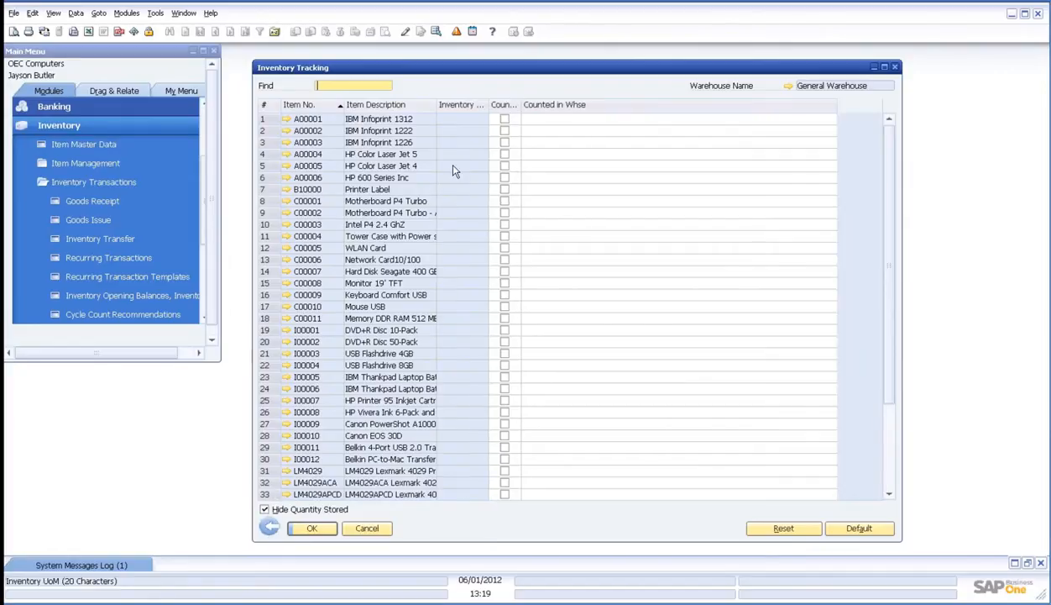
{"action": "left_click", "coordinate": [266, 509]}
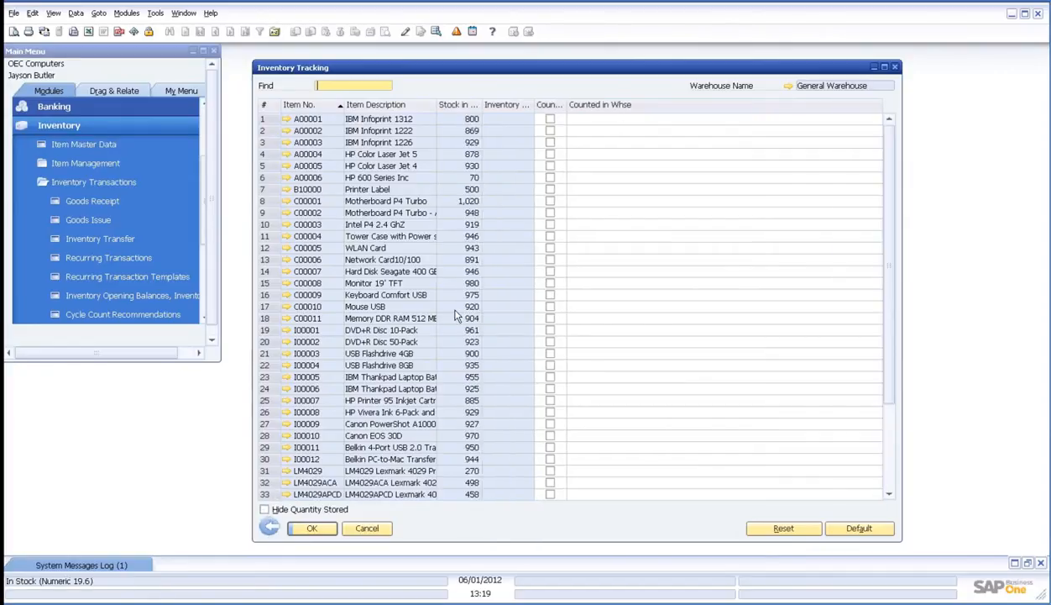
{"action": "mouse_move", "coordinate": [642, 89]}
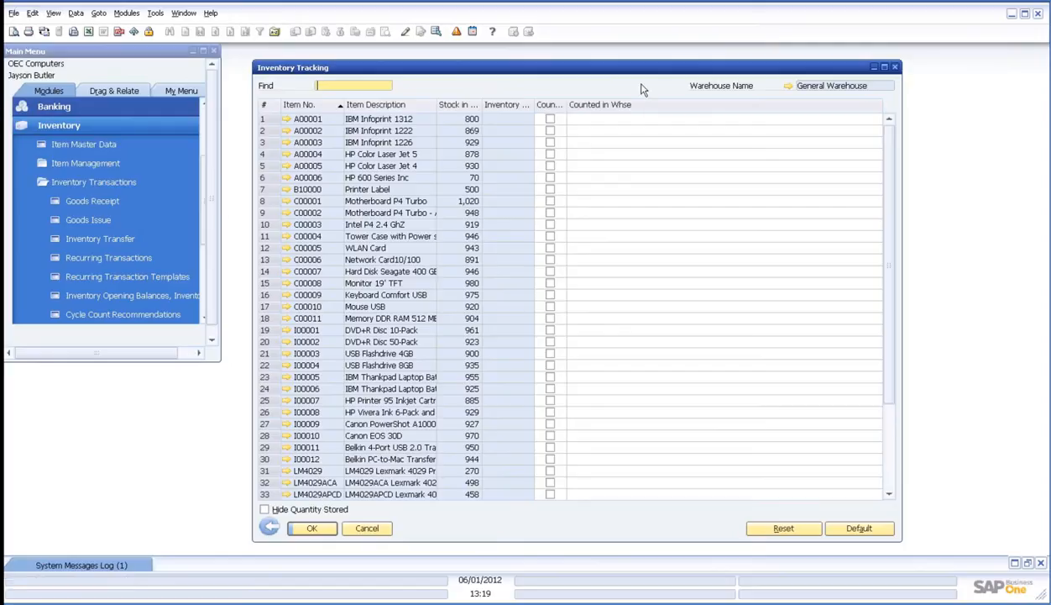
{"action": "mouse_move", "coordinate": [463, 464]}
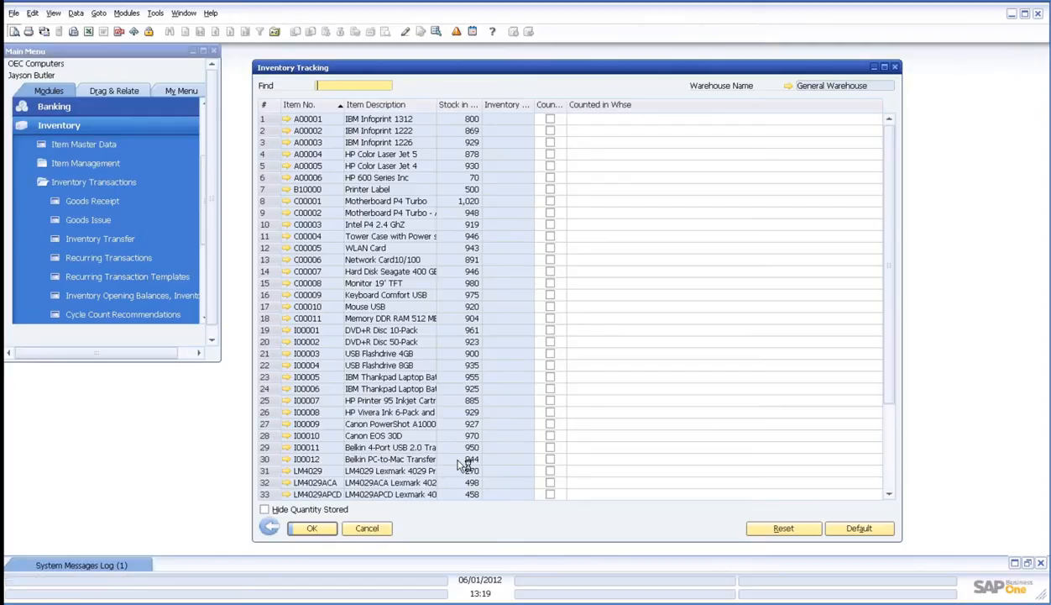
{"action": "left_click", "coordinate": [312, 527]}
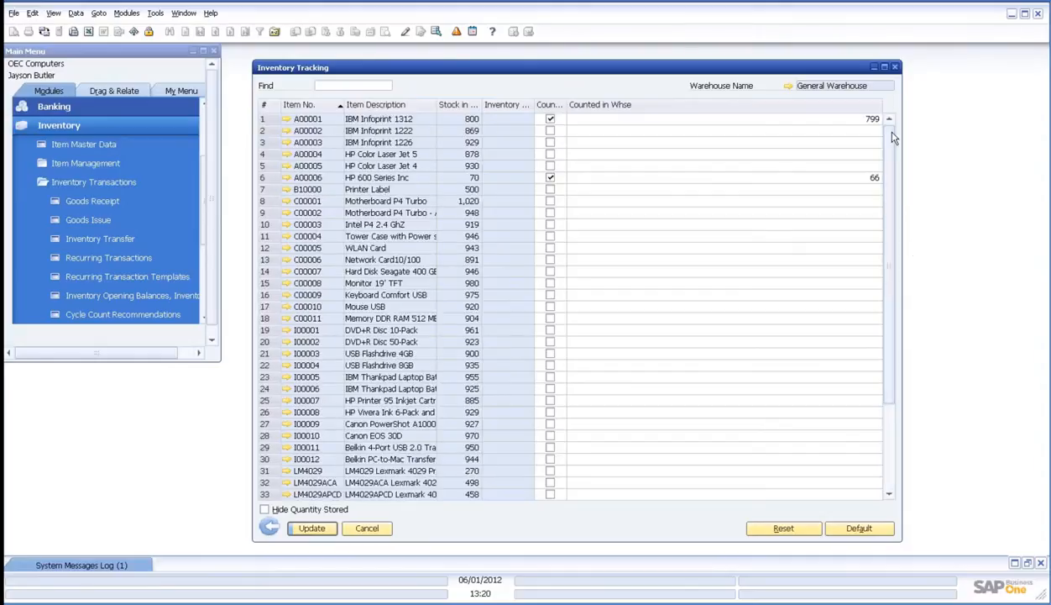
- Save the counts and load the General Warehouse items into Inventory Posting, showing differences of -1 and -4
{"action": "left_click", "coordinate": [312, 527]}
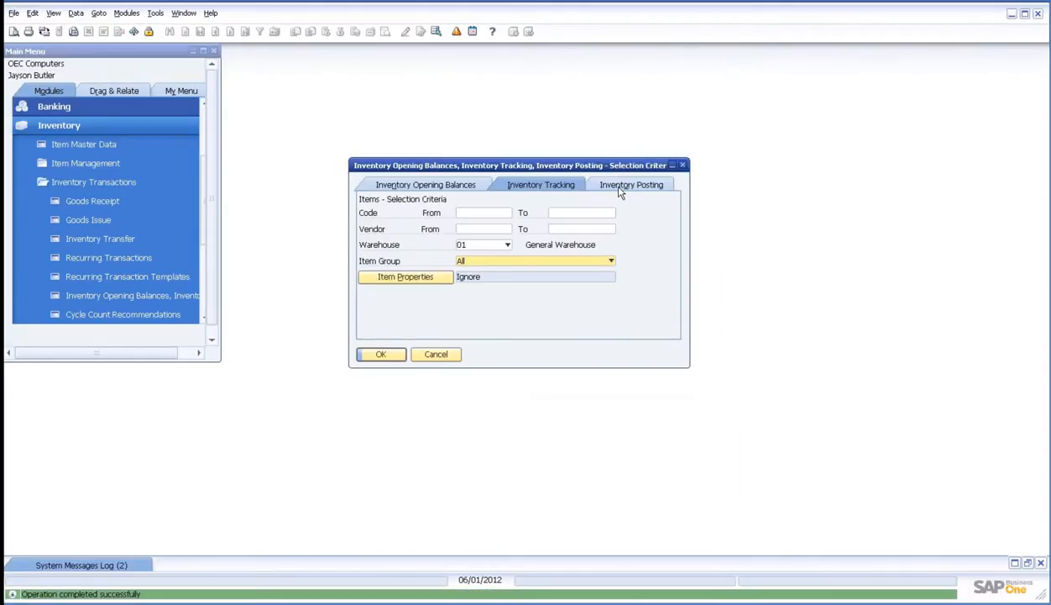
{"action": "left_click", "coordinate": [631, 184]}
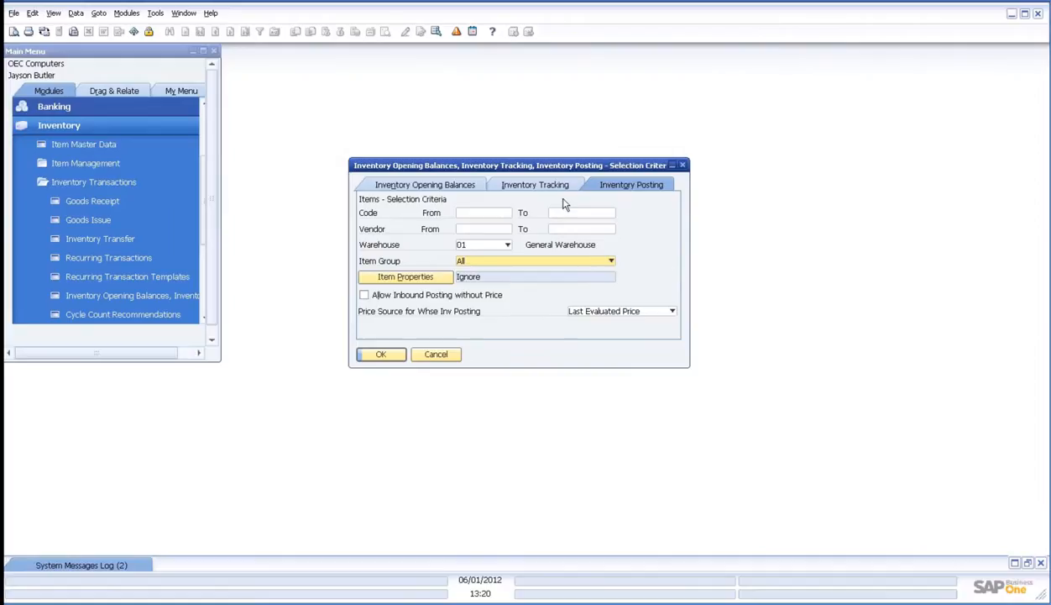
{"action": "left_click", "coordinate": [541, 183]}
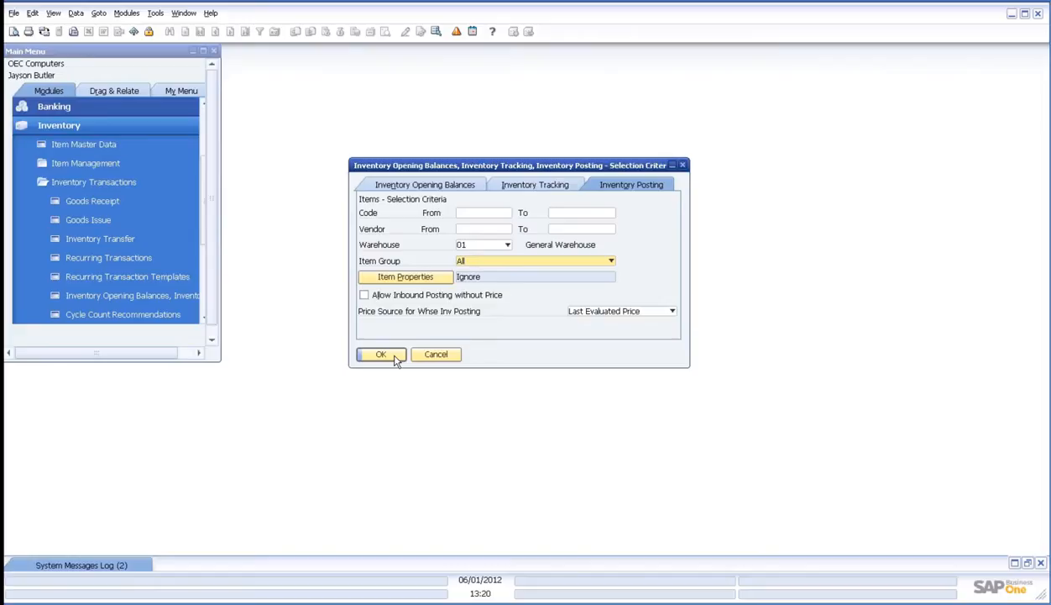
{"action": "left_click", "coordinate": [379, 352]}
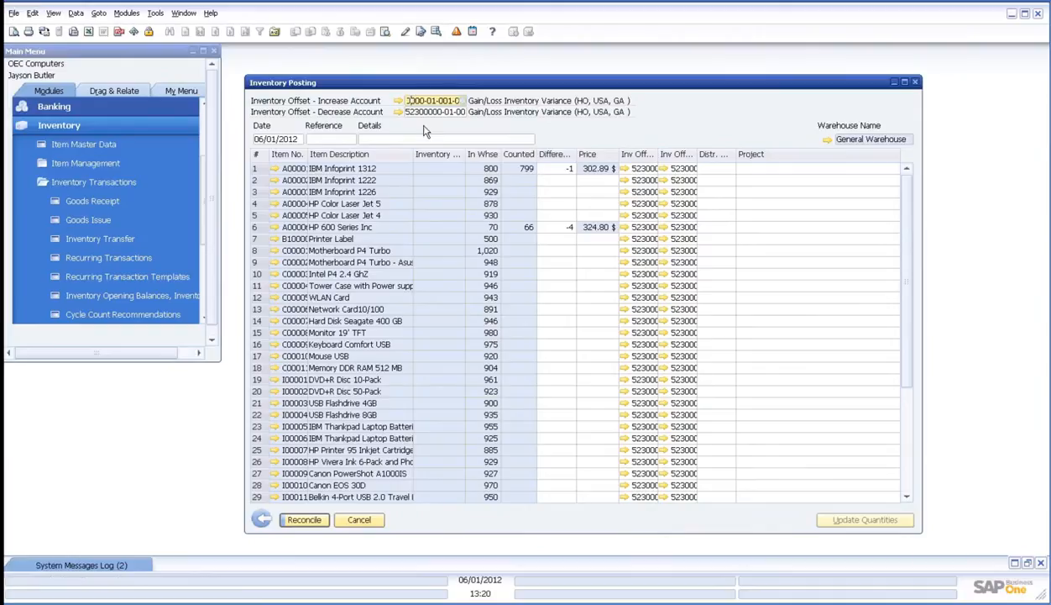
{"action": "type", "text": "52300000-01-0"}
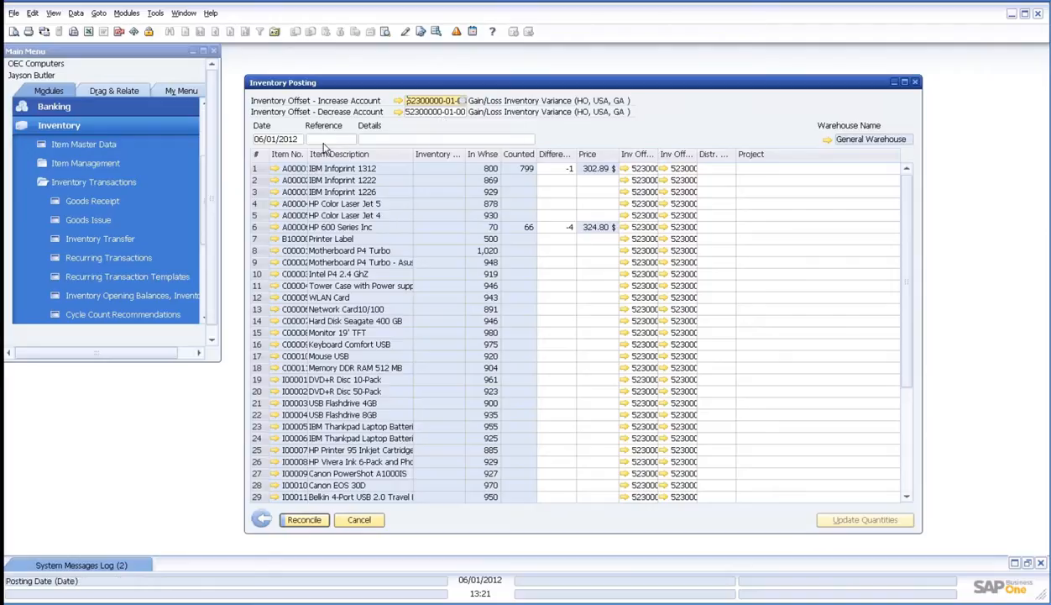
{"action": "type", "text": "INV Cntl"}
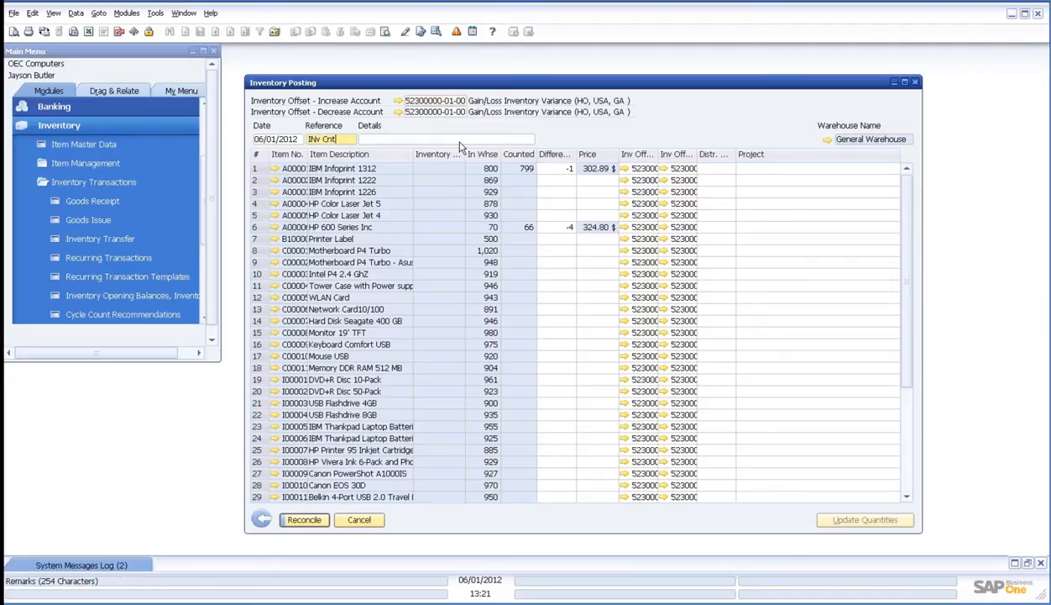
{"action": "type", "text": "Counted three items"}
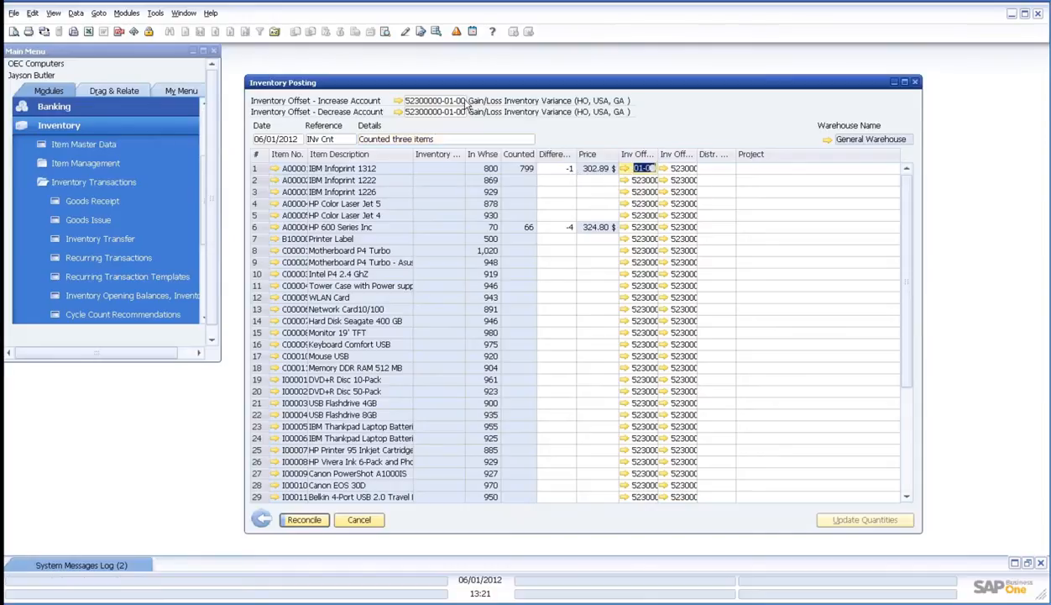
{"action": "left_click", "coordinate": [624, 168]}
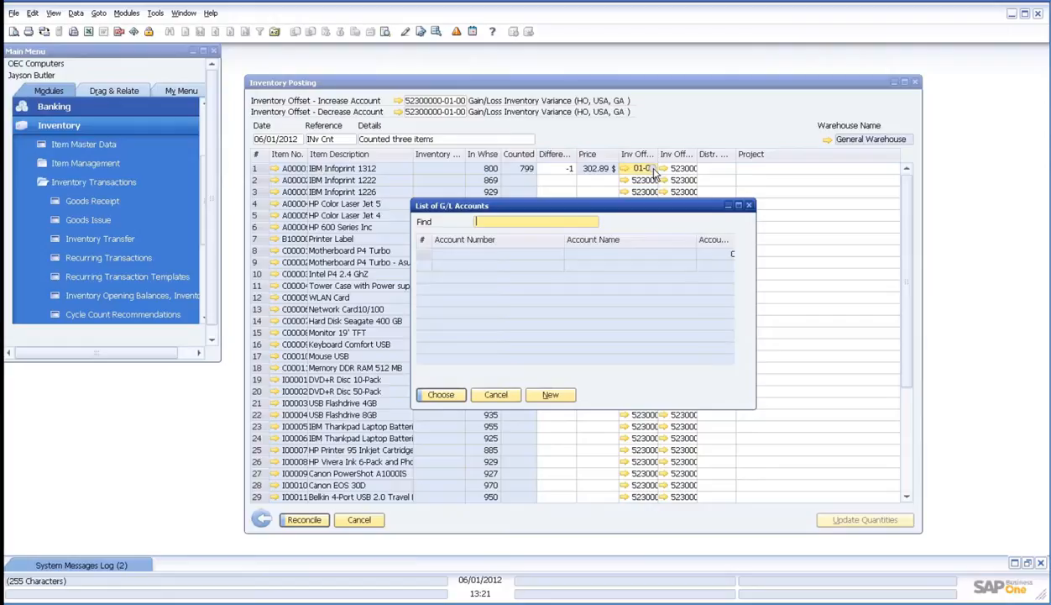
{"action": "type", "text": "52300000-"}
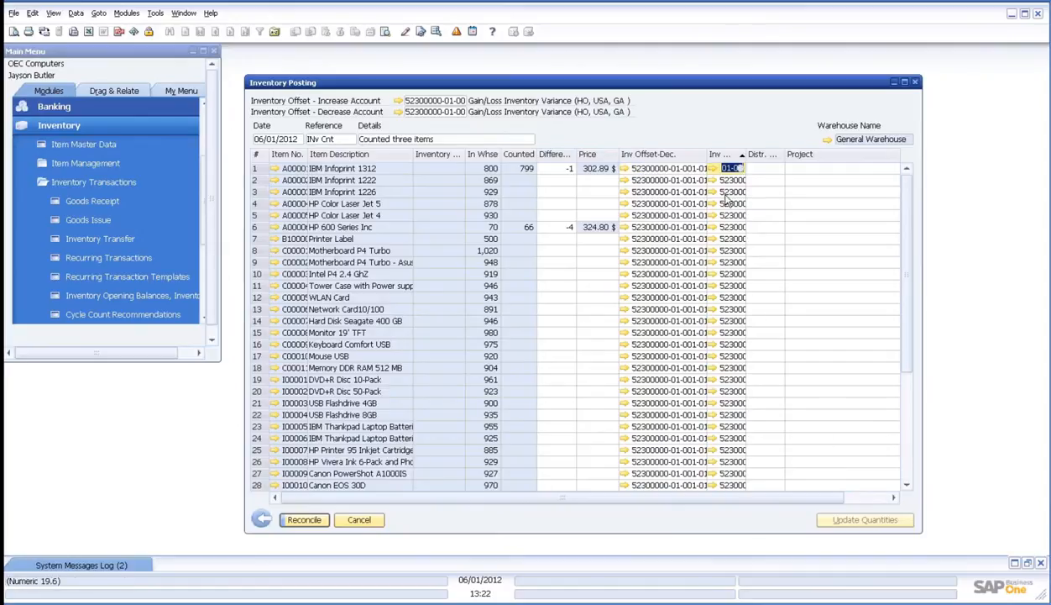
{"action": "mouse_move", "coordinate": [394, 517]}
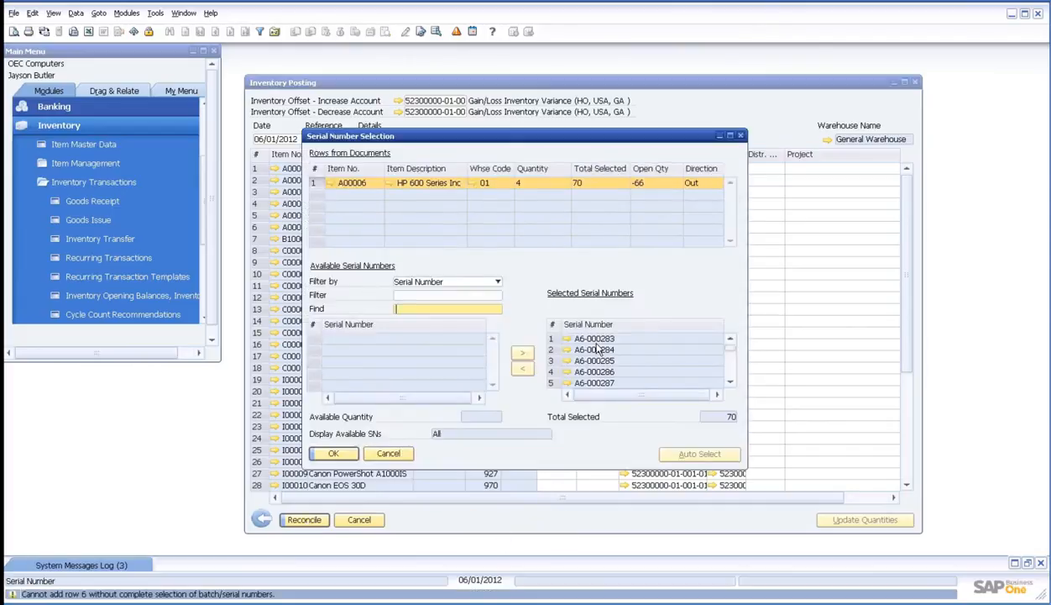
{"action": "mouse_move", "coordinate": [632, 348]}
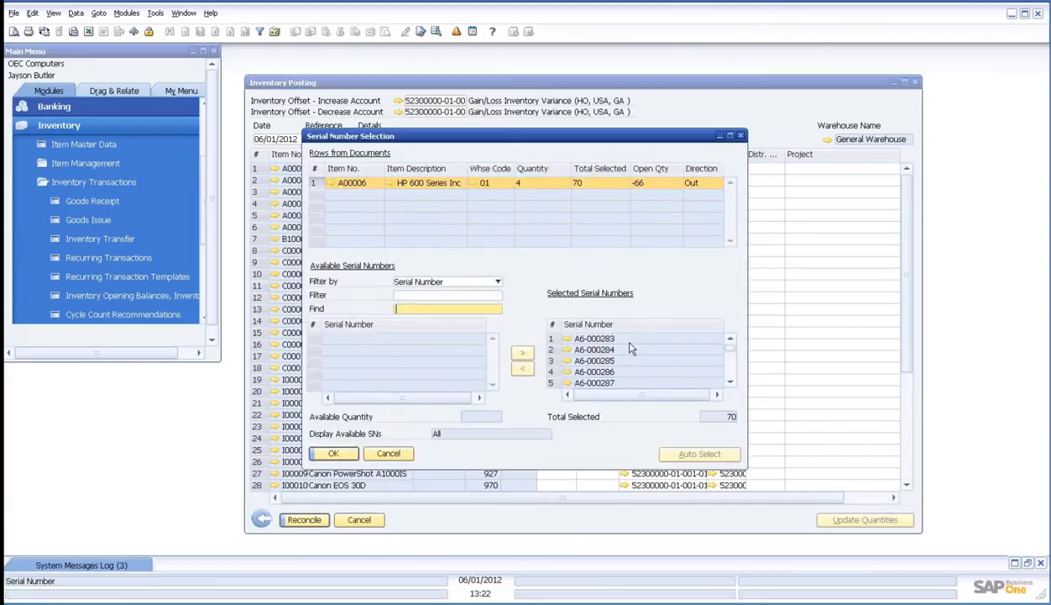
- Confirm the HP 600 serial numbers, preview the 1,672.60 journal entry and reconcile the posting
{"action": "left_click", "coordinate": [594, 338]}
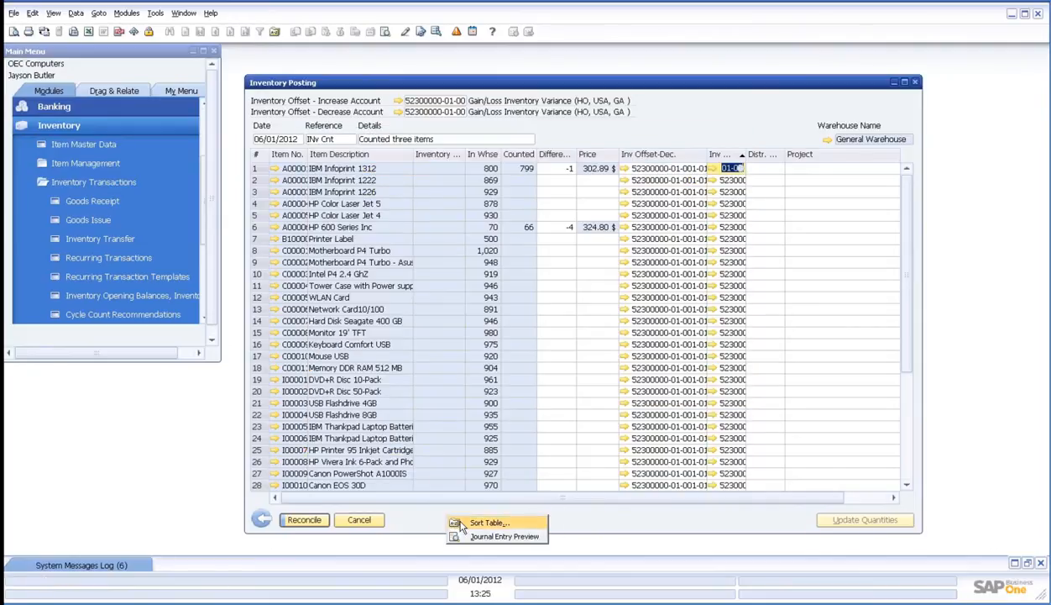
{"action": "left_click", "coordinate": [504, 536]}
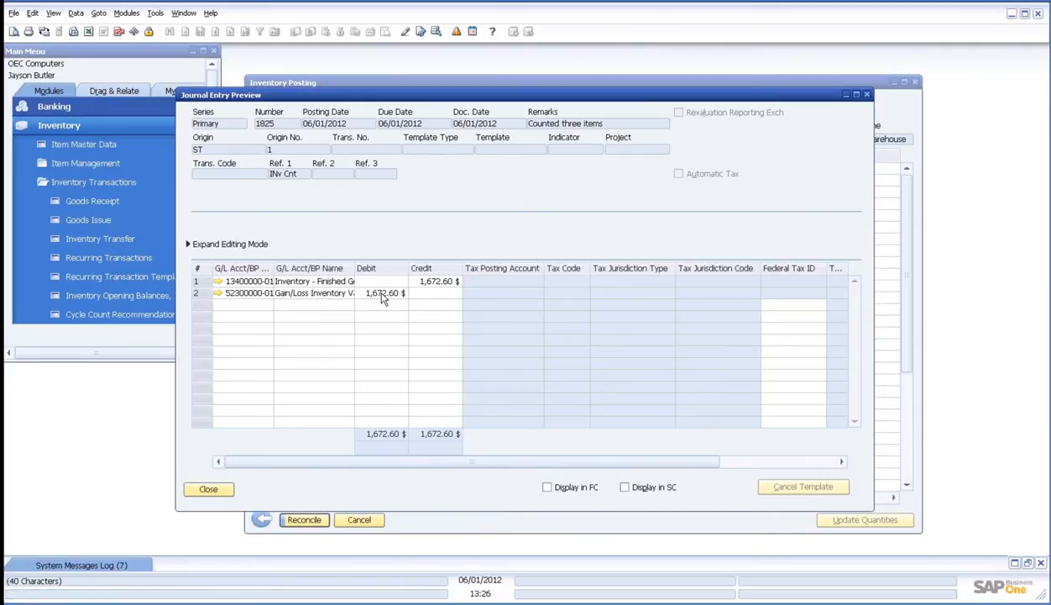
{"action": "left_click", "coordinate": [209, 489]}
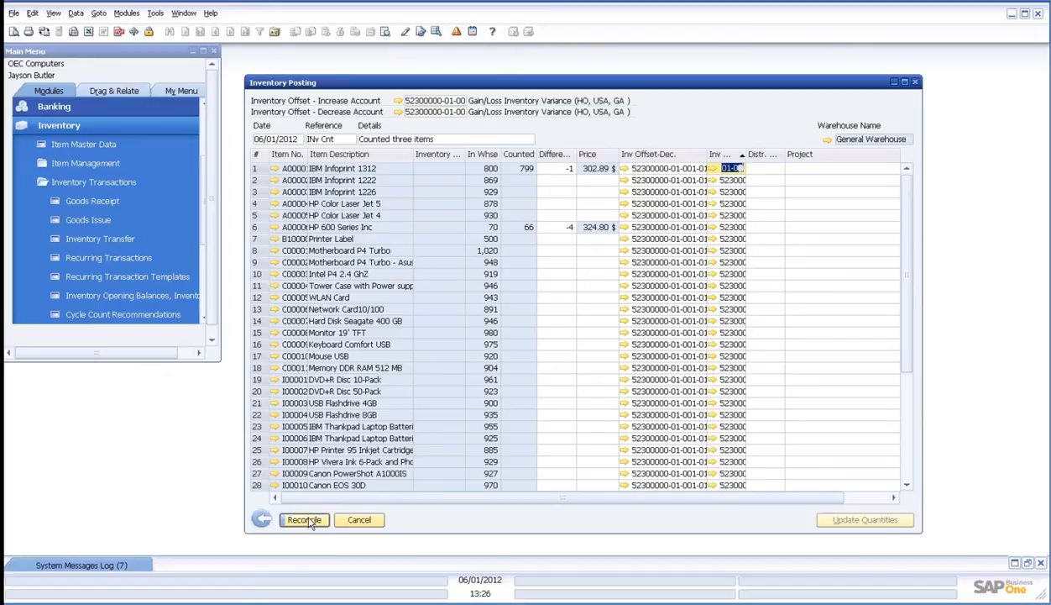
{"action": "left_click", "coordinate": [302, 519]}
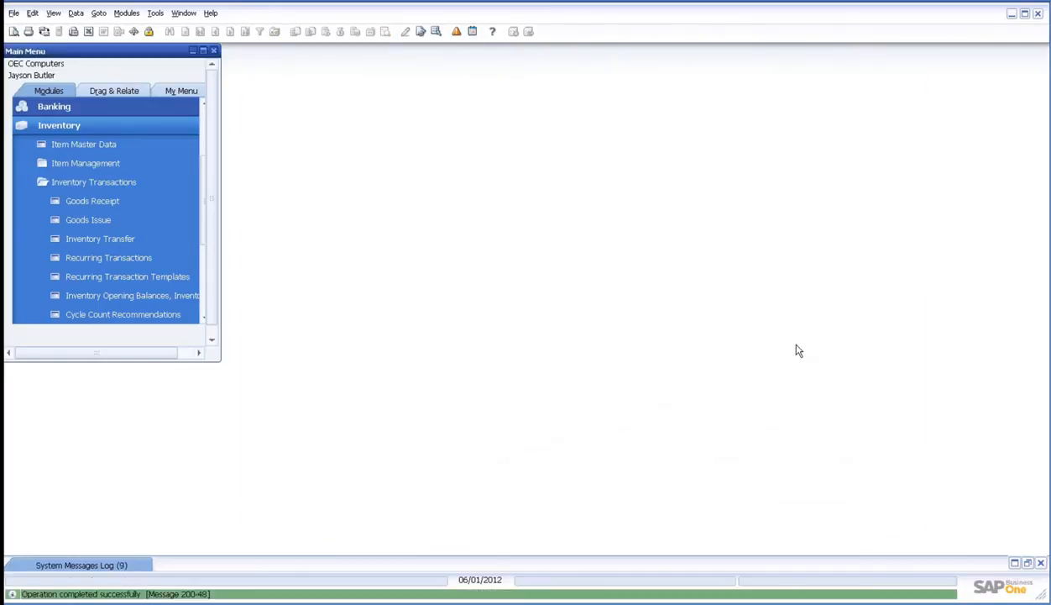
{"action": "mouse_move", "coordinate": [468, 408]}
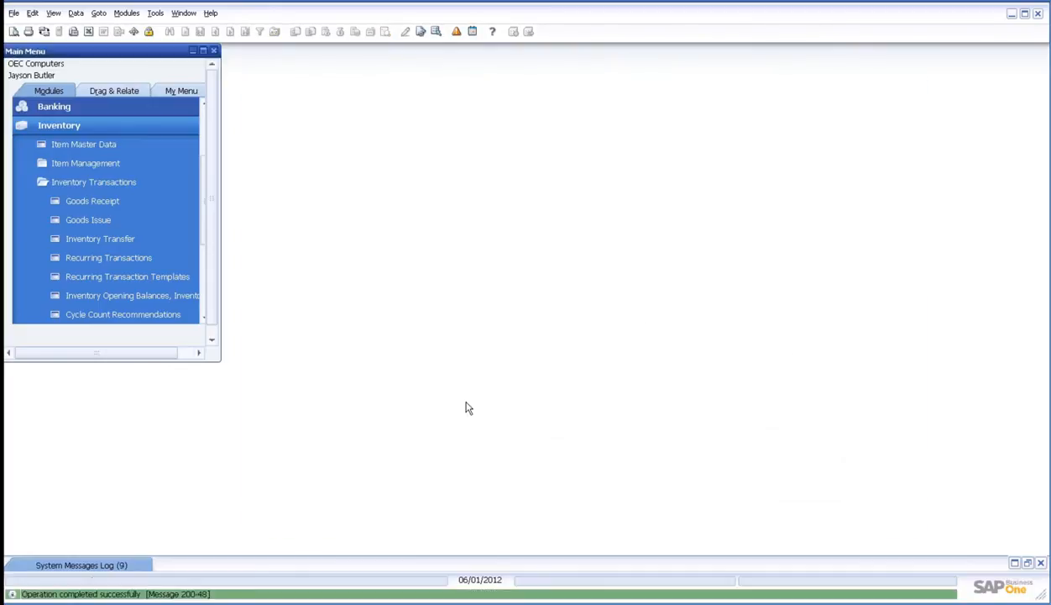
{"action": "mouse_move", "coordinate": [396, 306]}
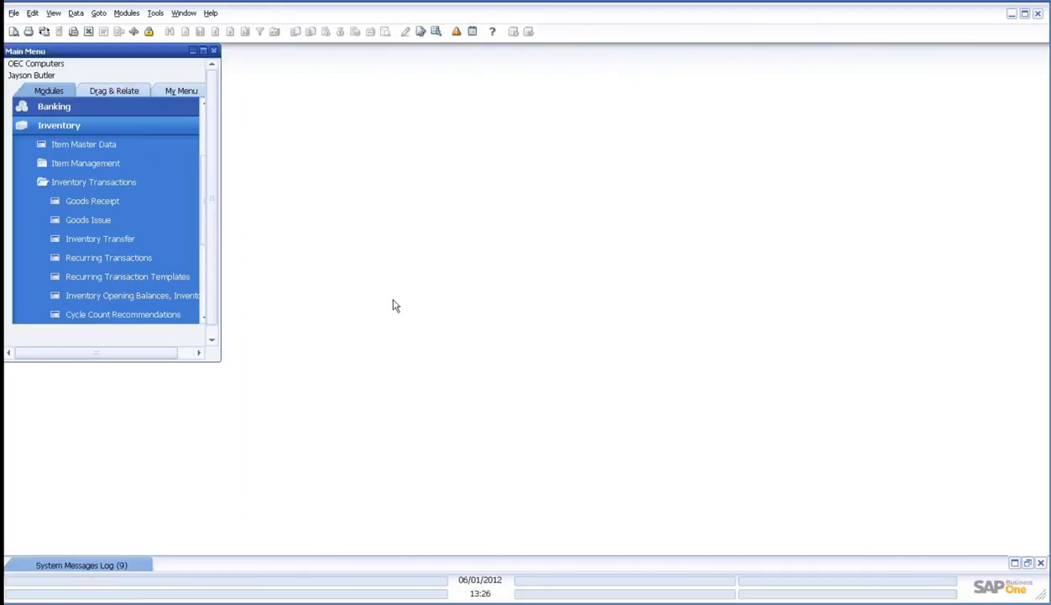